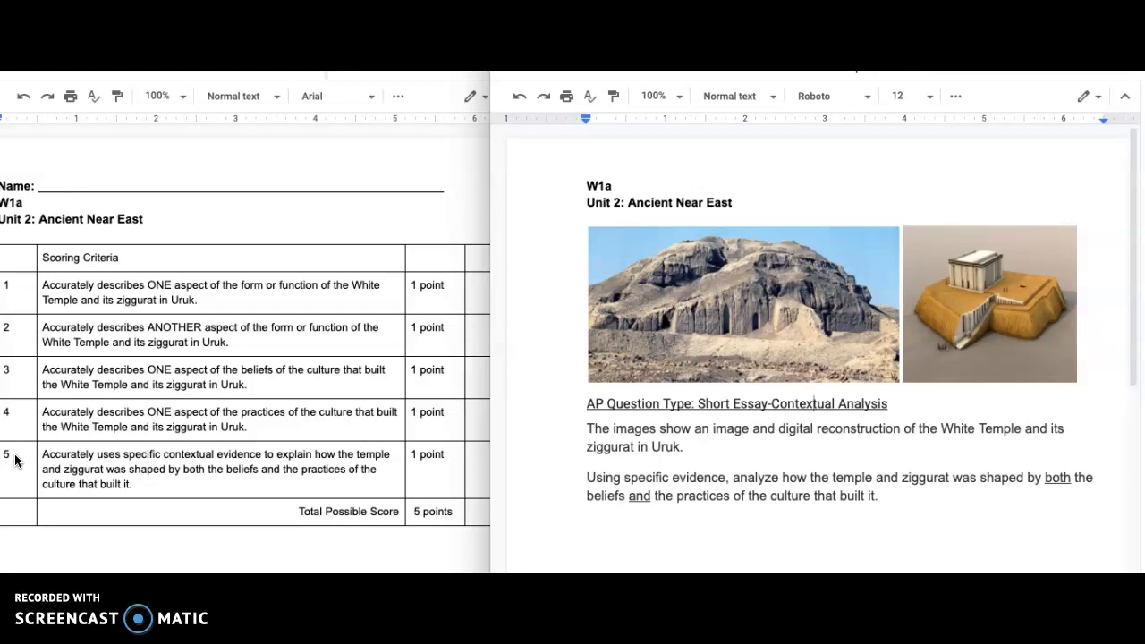
mouse_move(290, 476)
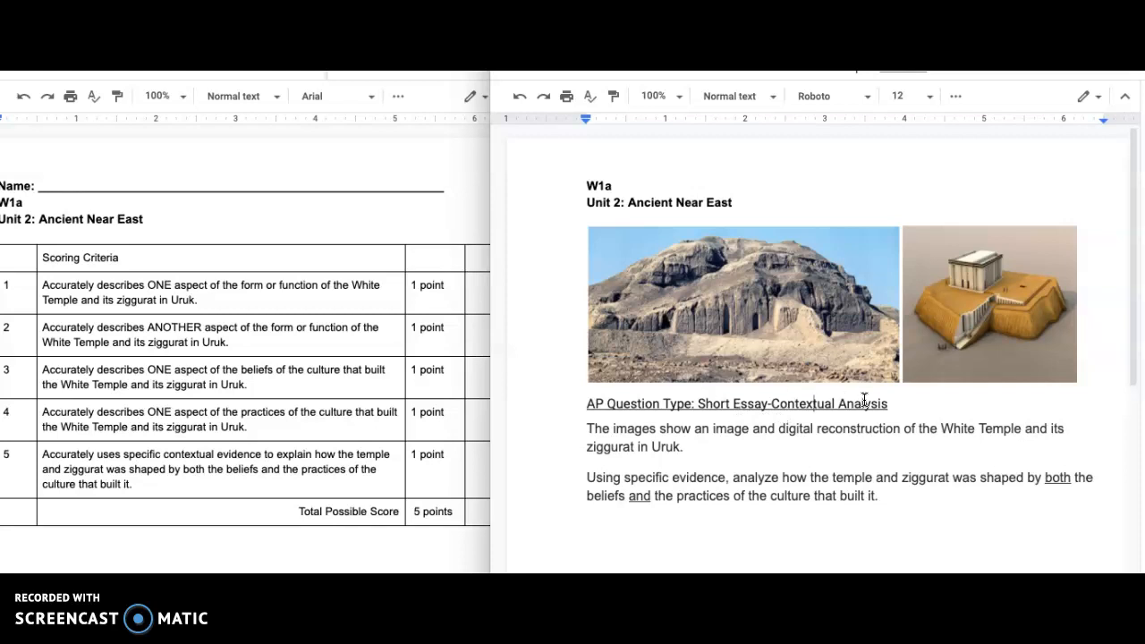
mouse_move(766, 279)
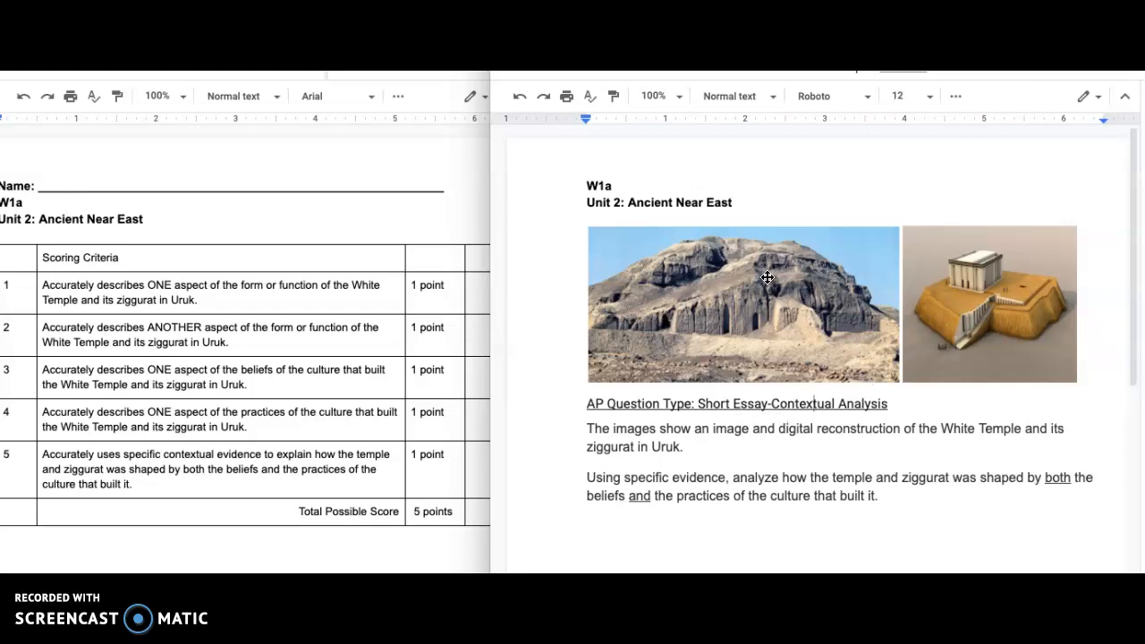
mouse_move(858, 443)
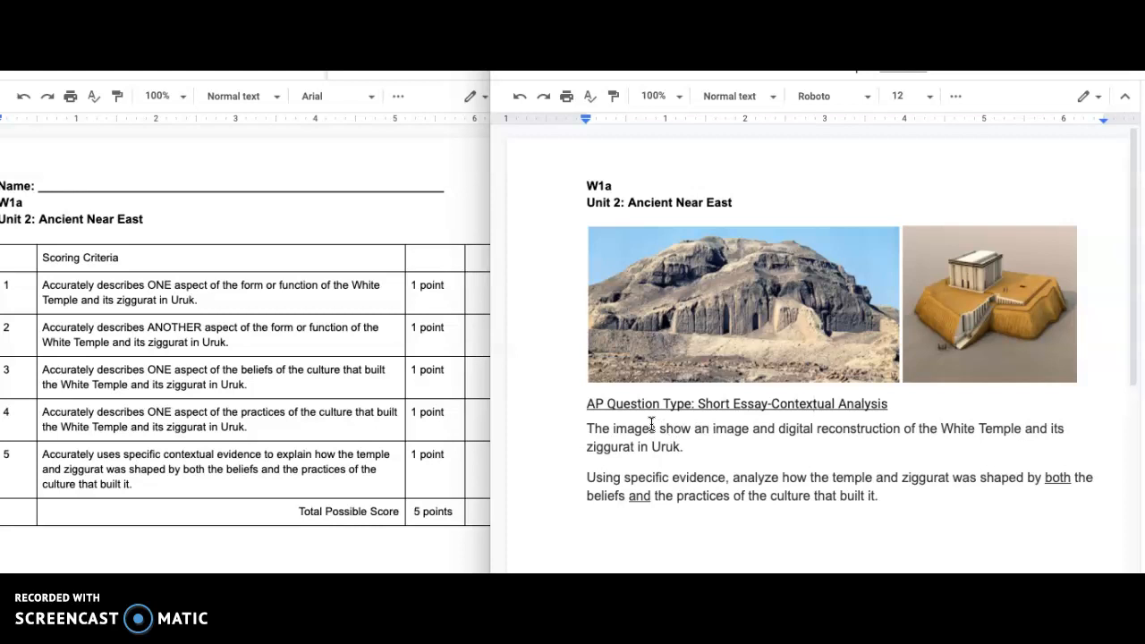
mouse_move(599, 465)
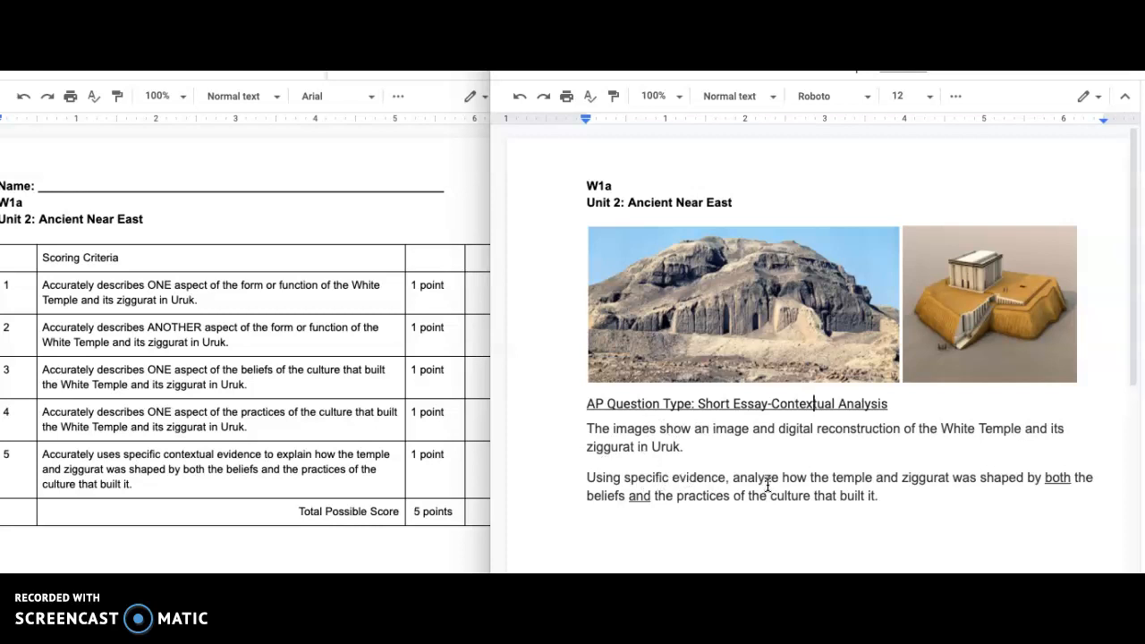
mouse_move(1028, 477)
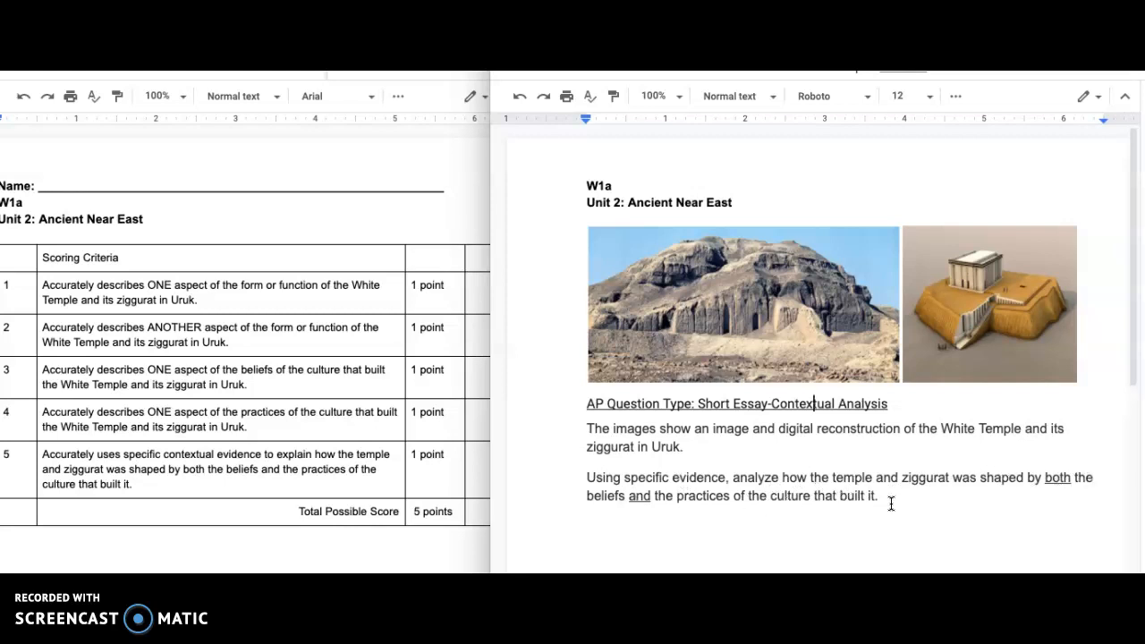
mouse_move(896, 497)
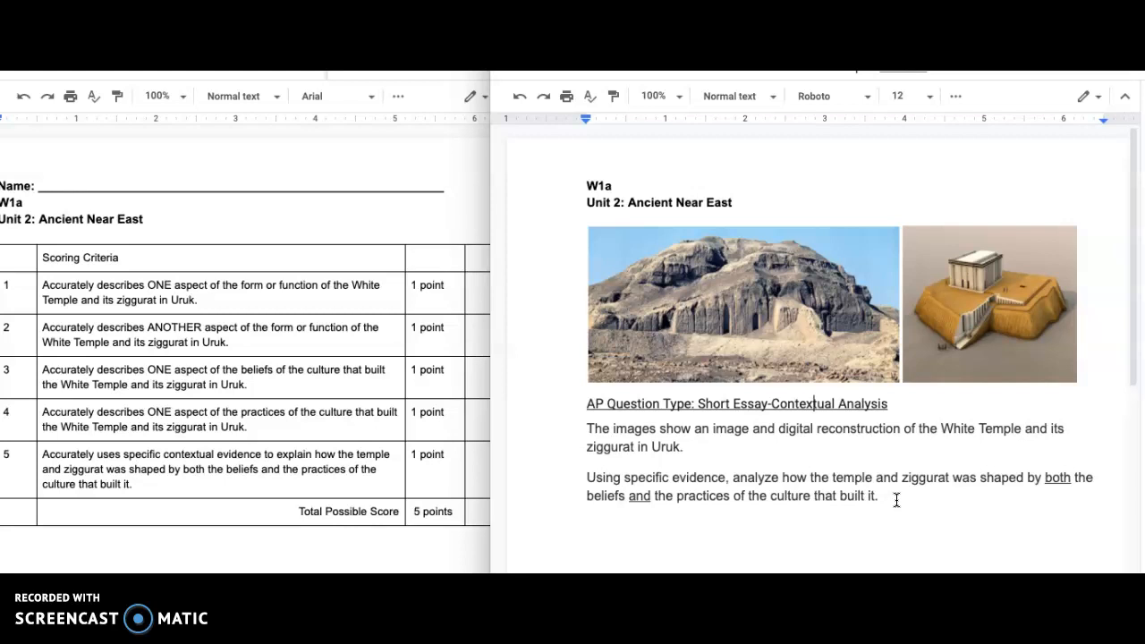
mouse_move(859, 490)
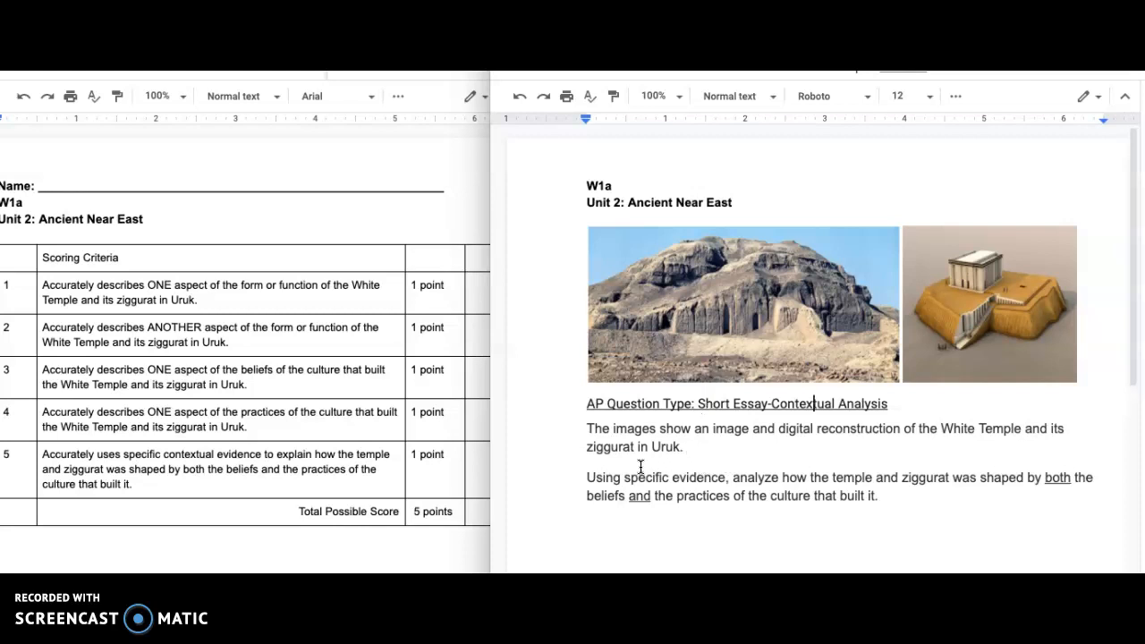
mouse_move(851, 476)
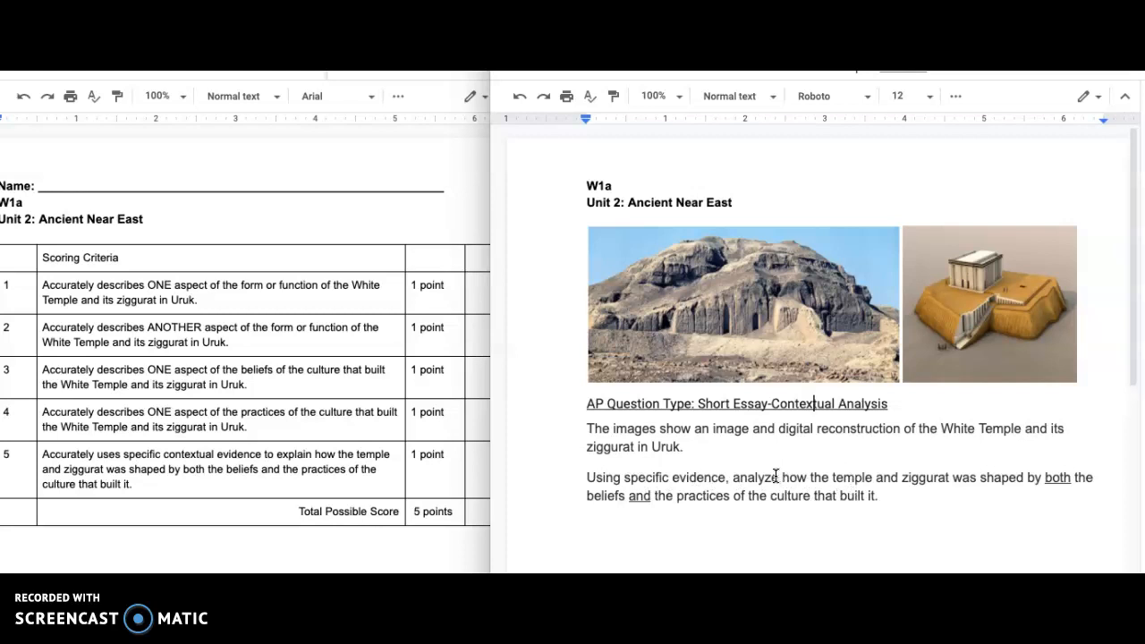
mouse_move(816, 492)
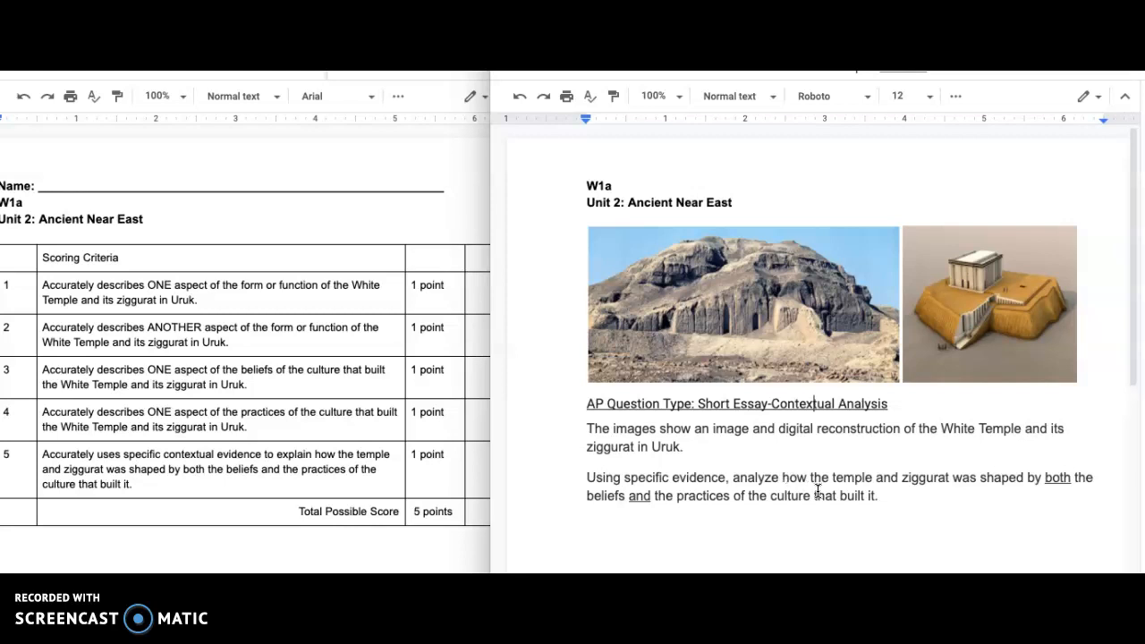
mouse_move(812, 483)
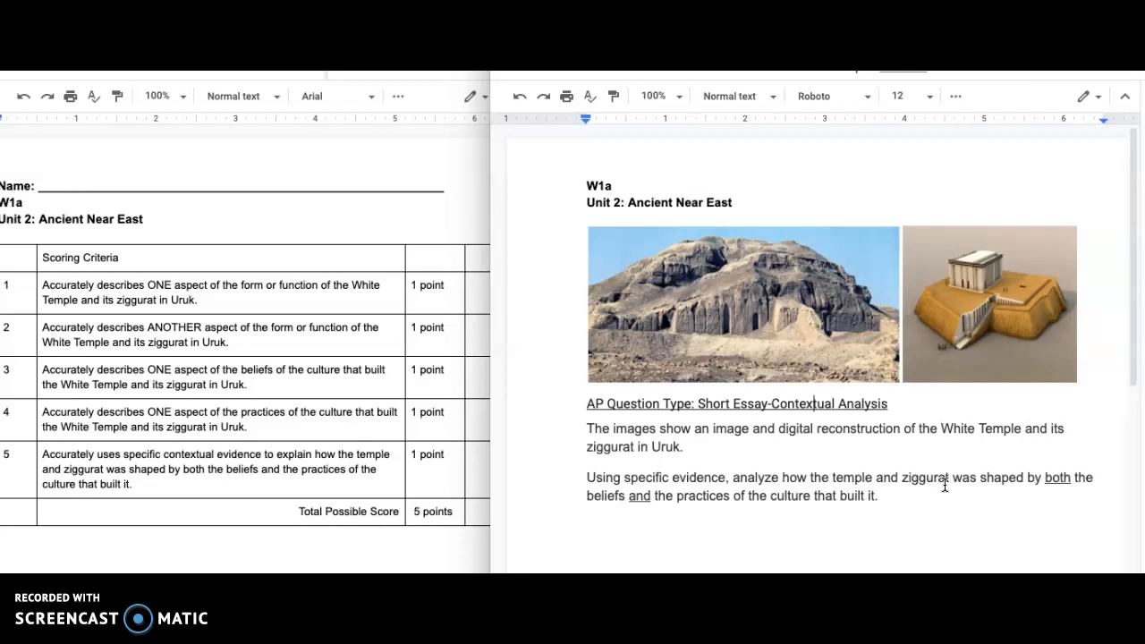
mouse_move(694, 495)
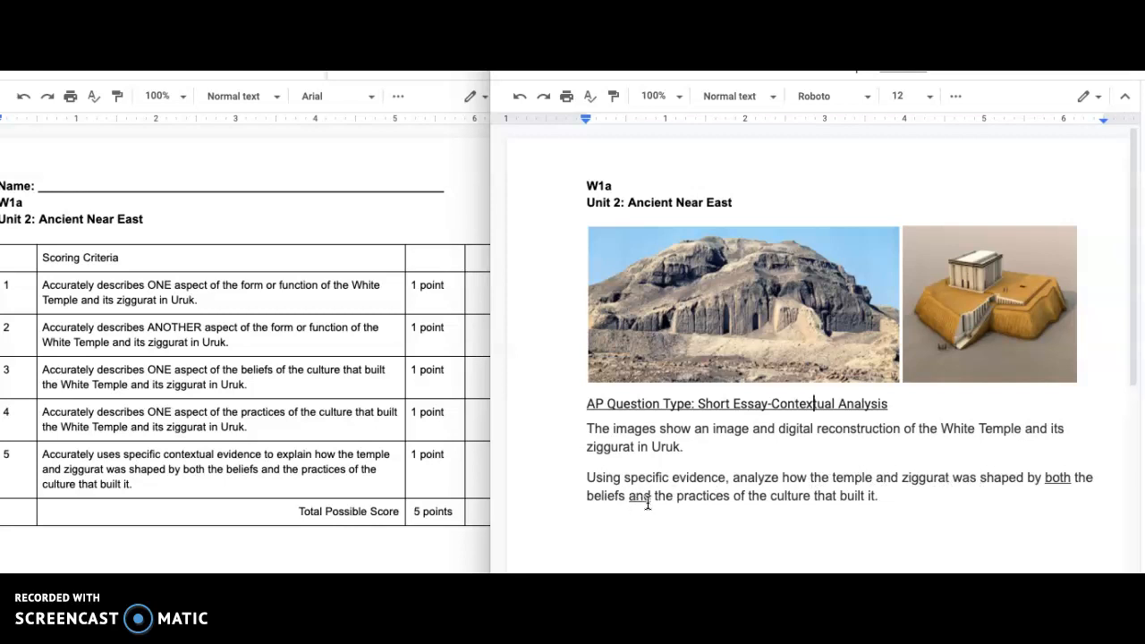
mouse_move(718, 508)
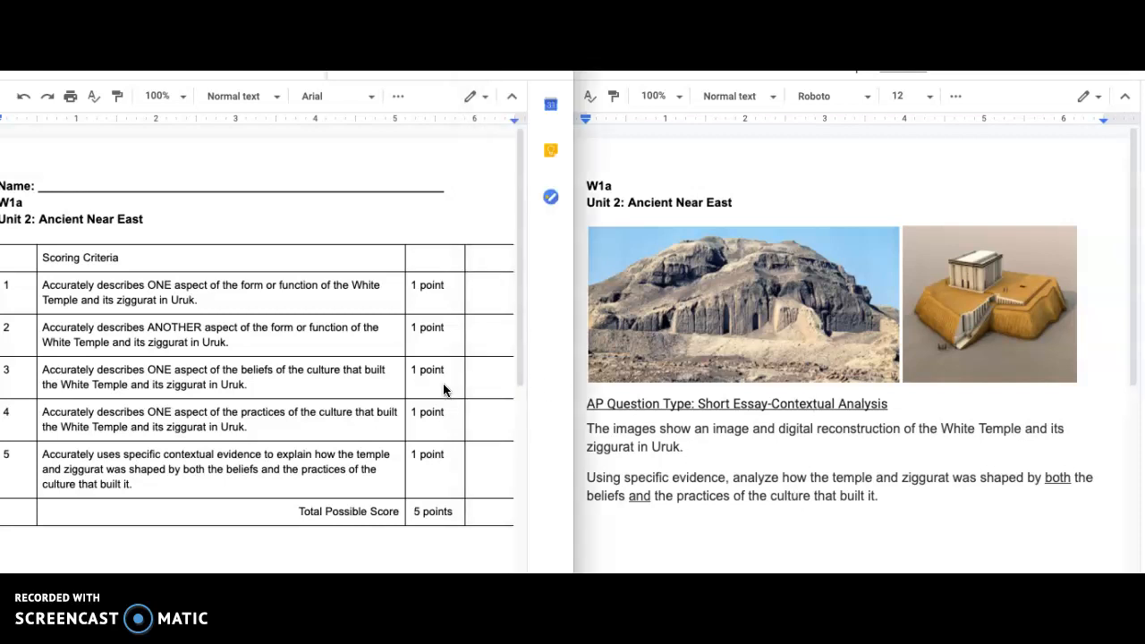
mouse_move(250, 301)
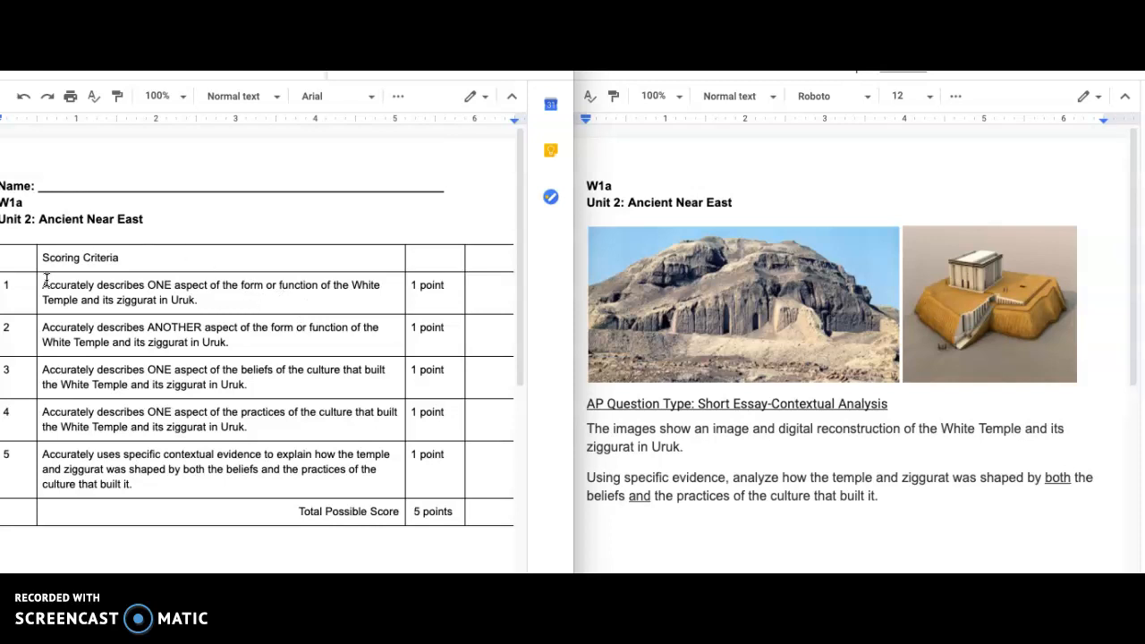
mouse_move(125, 315)
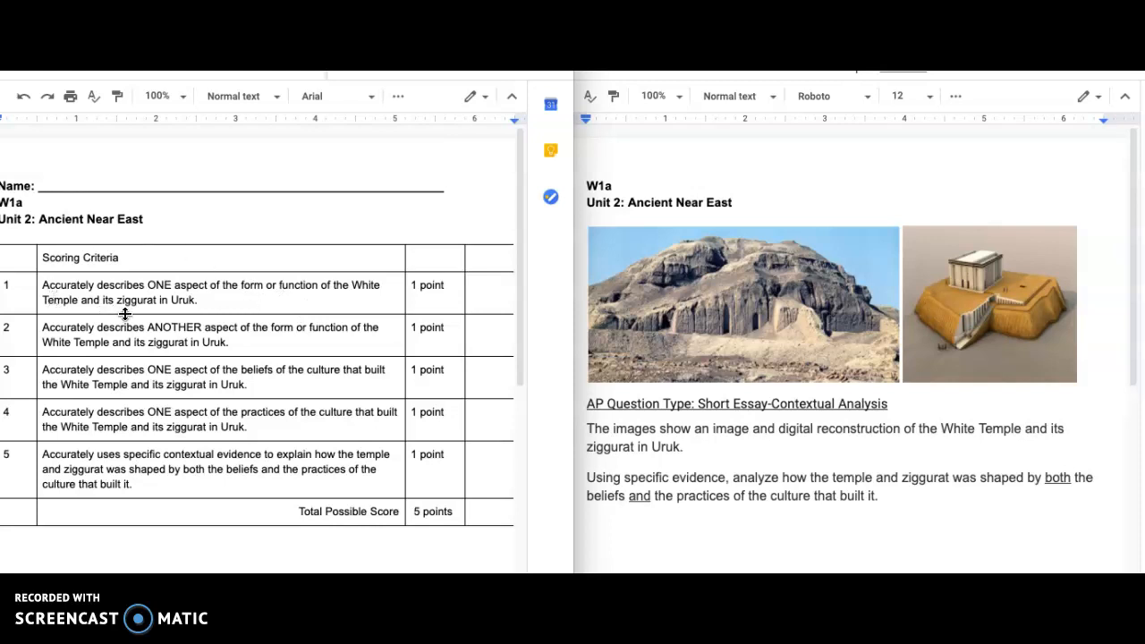
mouse_move(290, 297)
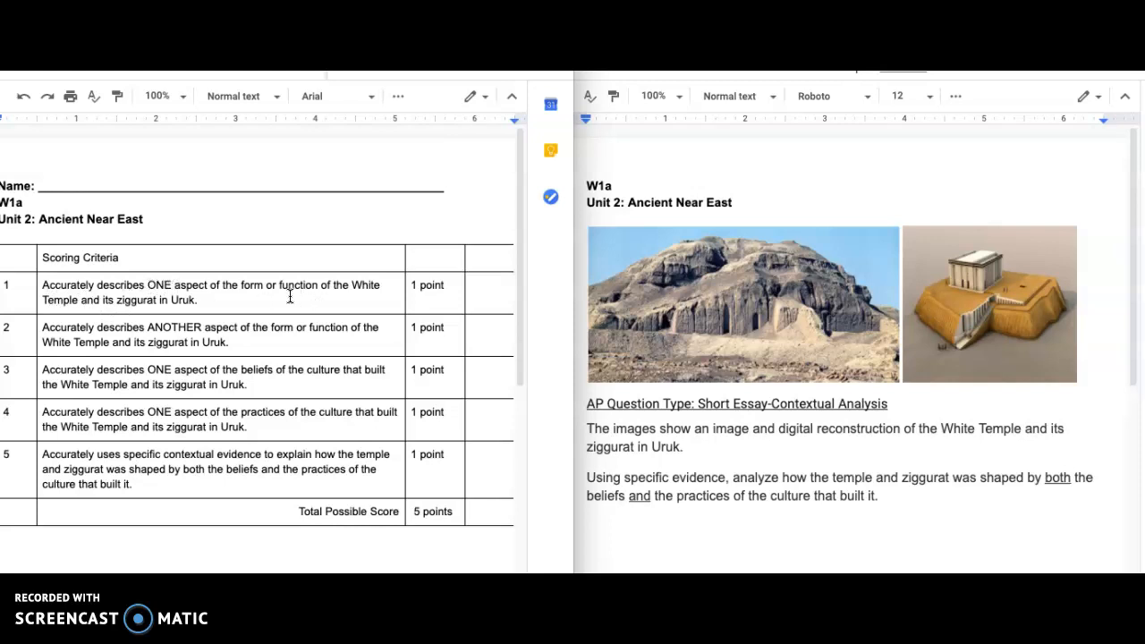
mouse_move(193, 303)
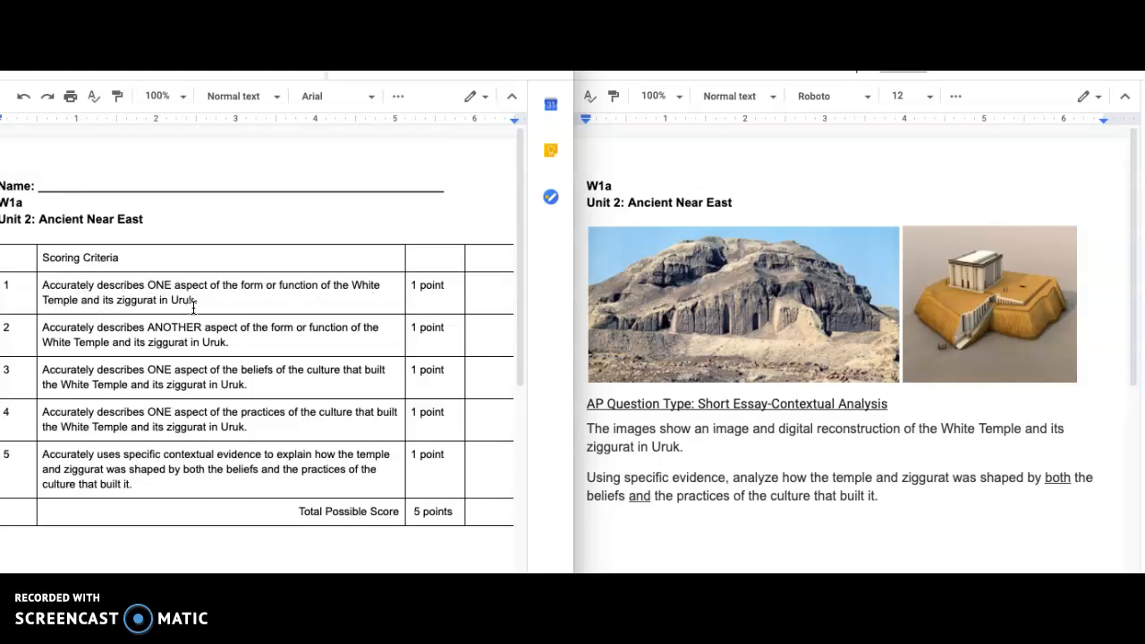
mouse_move(218, 336)
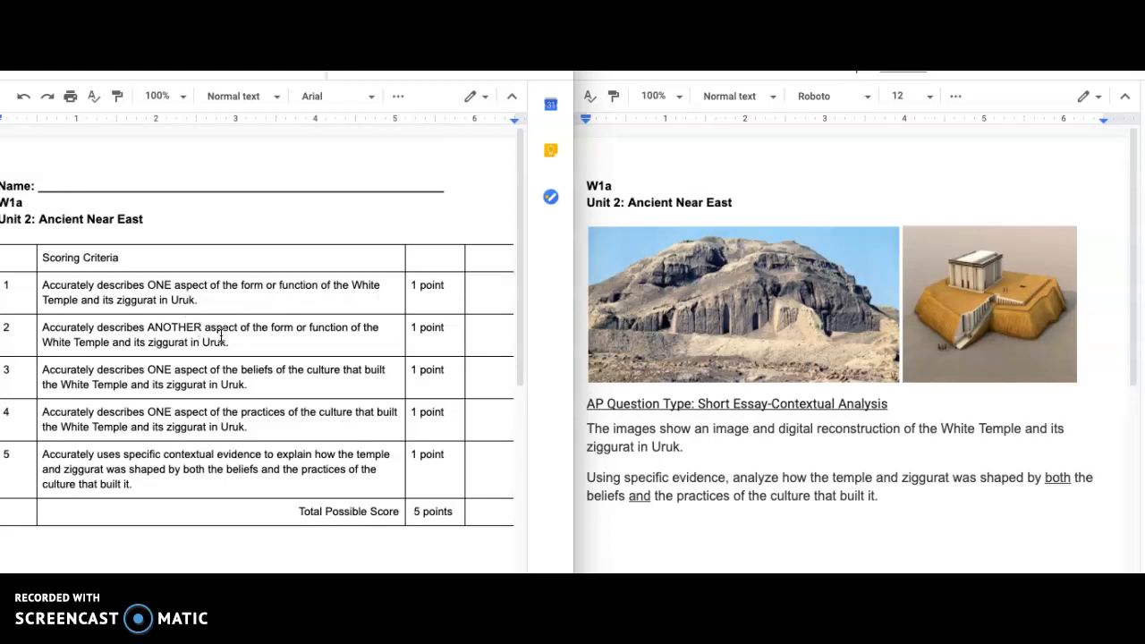
mouse_move(957, 254)
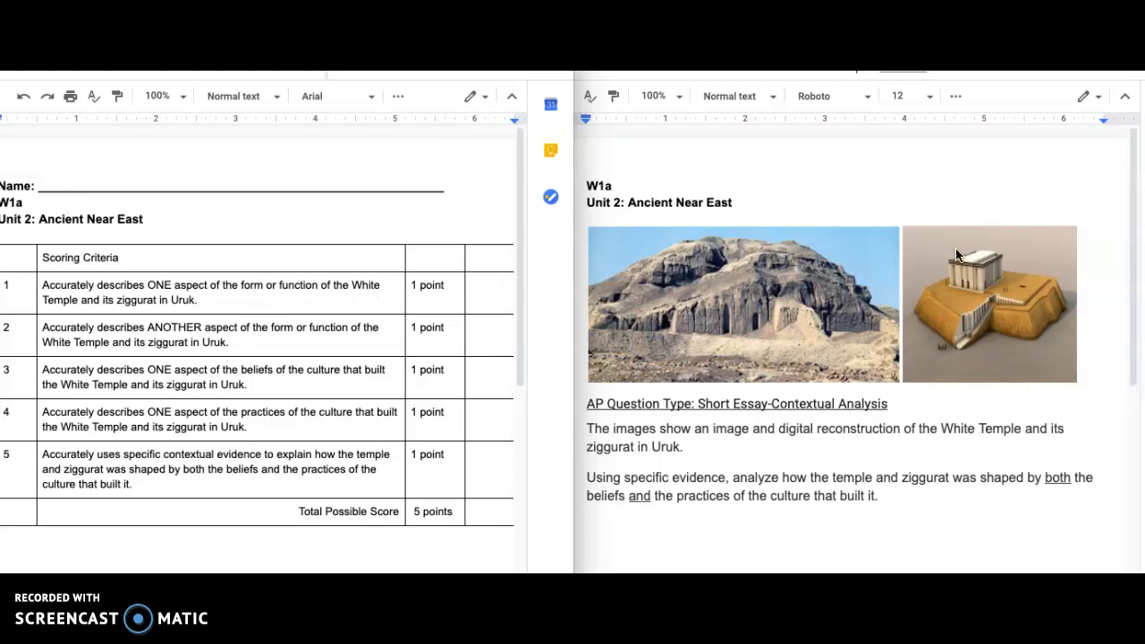
mouse_move(705, 288)
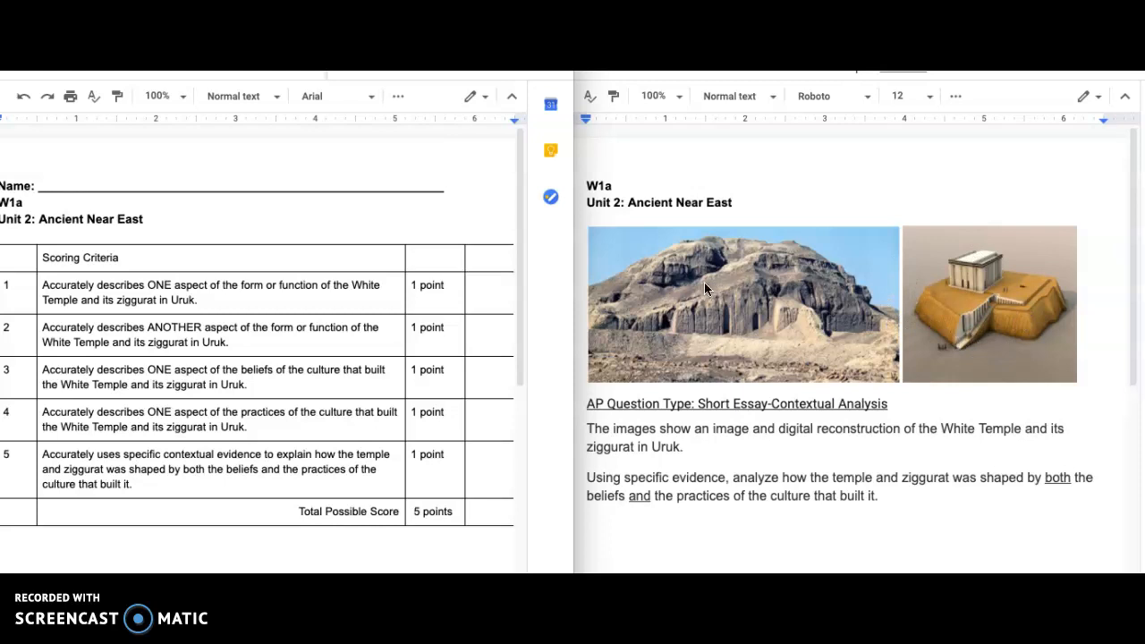
mouse_move(742, 308)
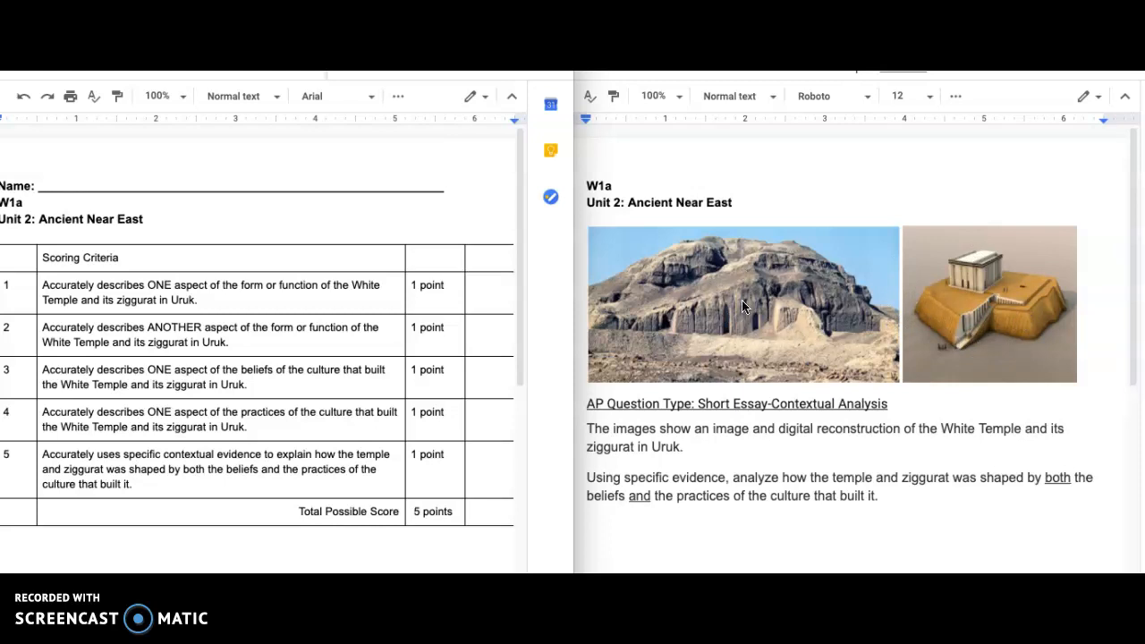
mouse_move(865, 343)
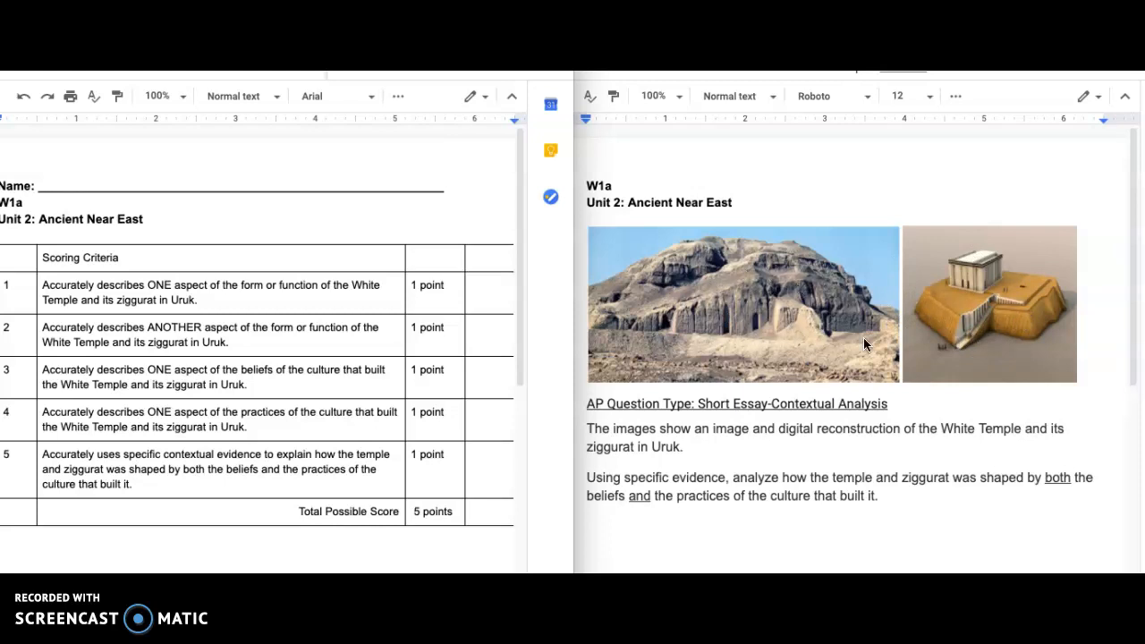
mouse_move(308, 335)
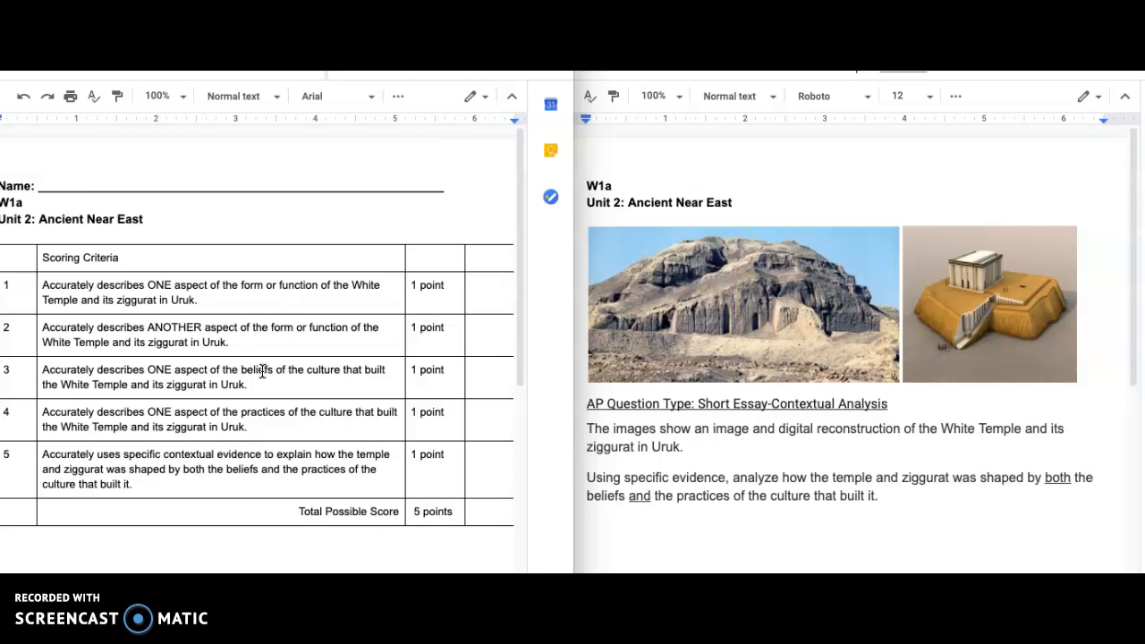
mouse_move(250, 386)
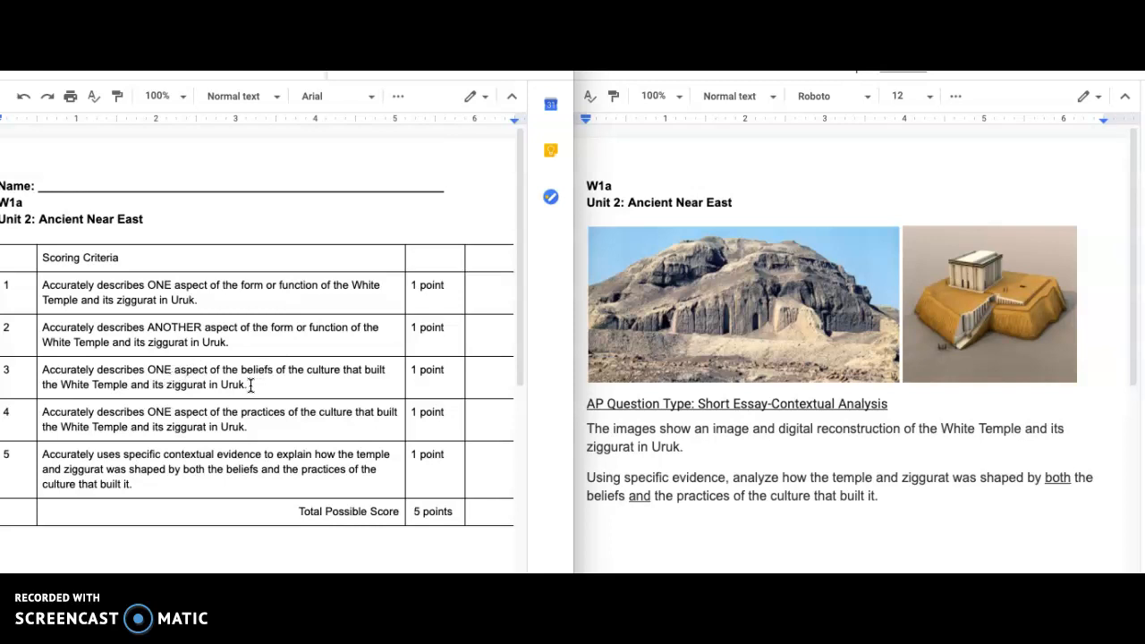
mouse_move(297, 374)
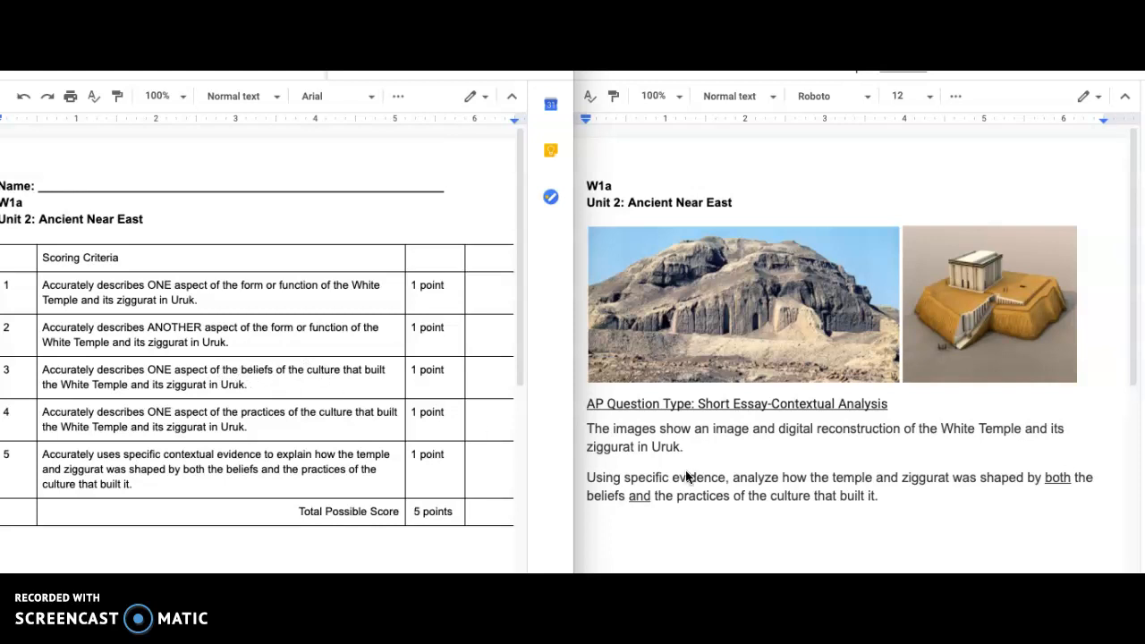
mouse_move(1034, 476)
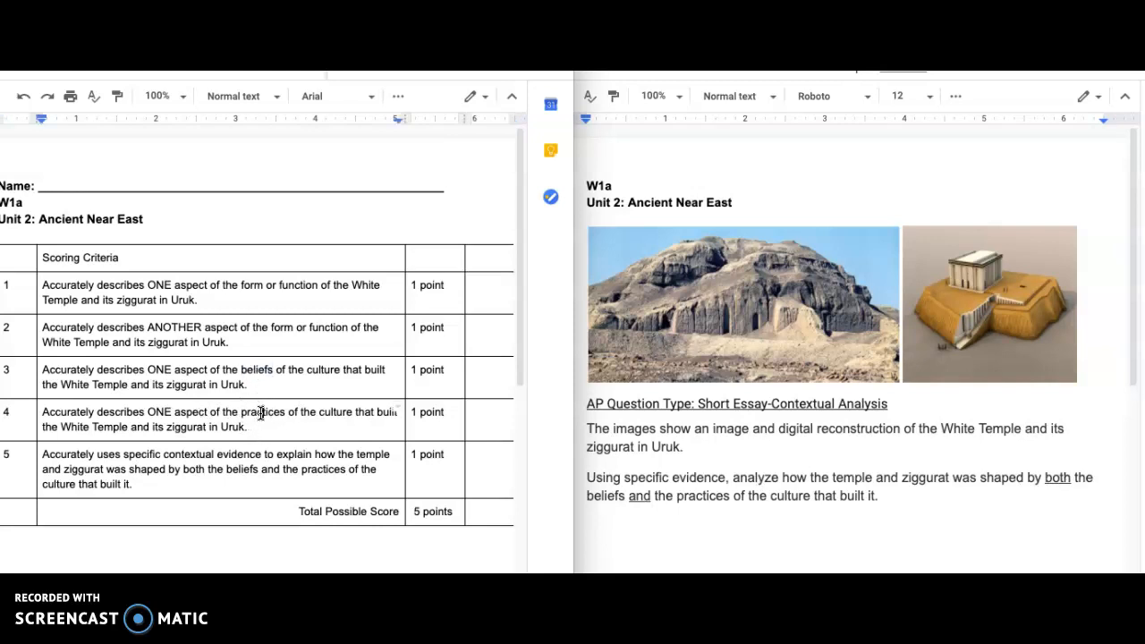
double_click(261, 412)
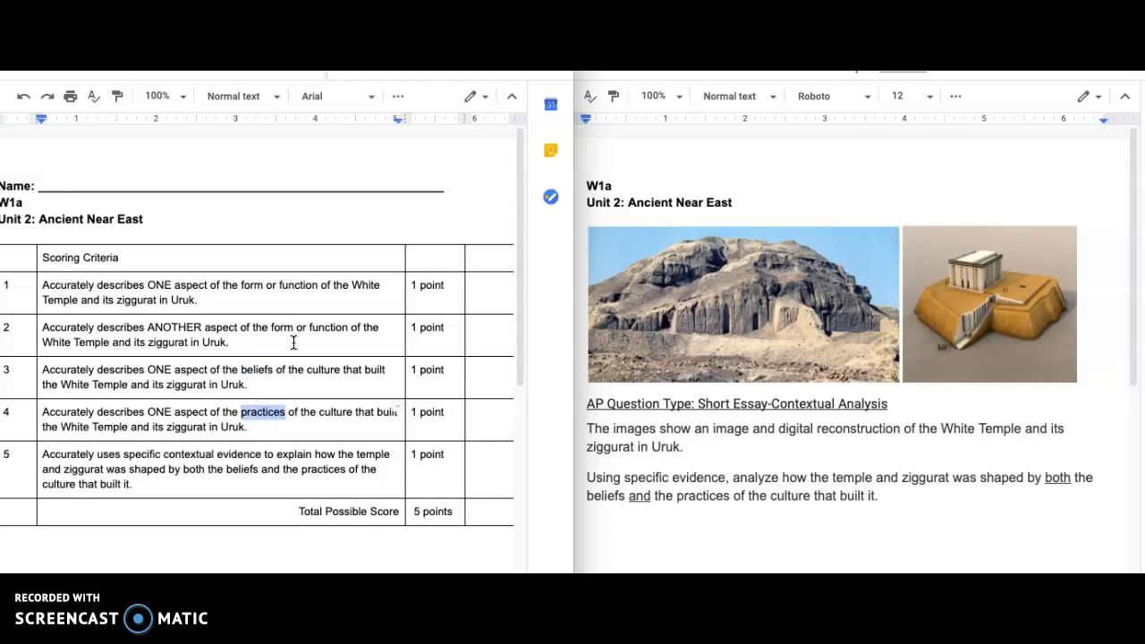
mouse_move(283, 423)
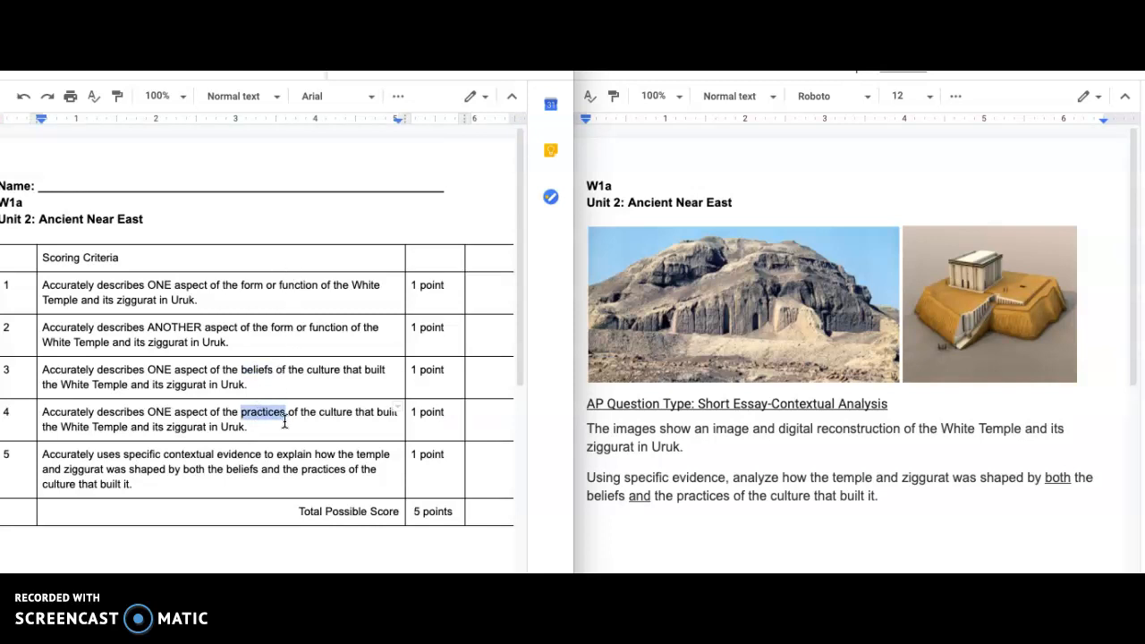
mouse_move(275, 451)
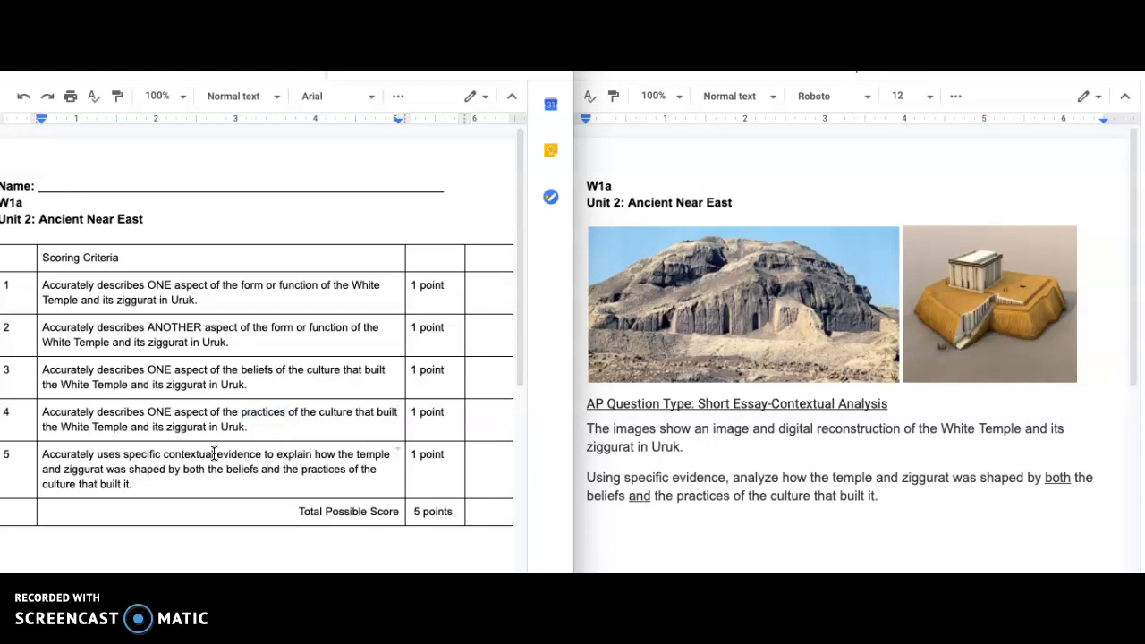
mouse_move(190, 458)
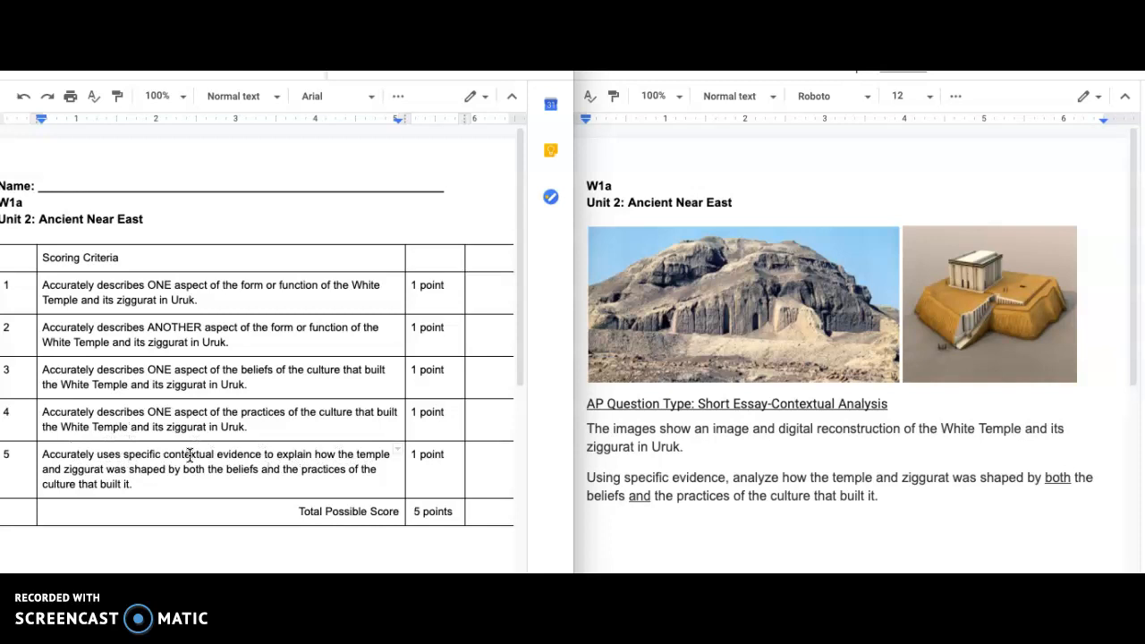
mouse_move(325, 388)
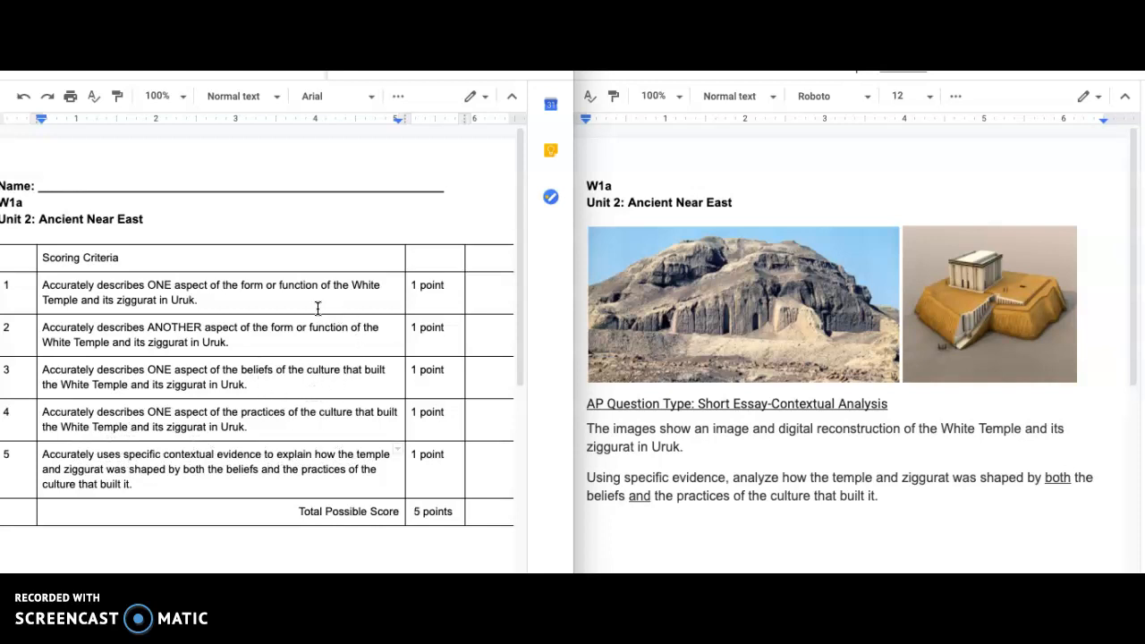
mouse_move(304, 396)
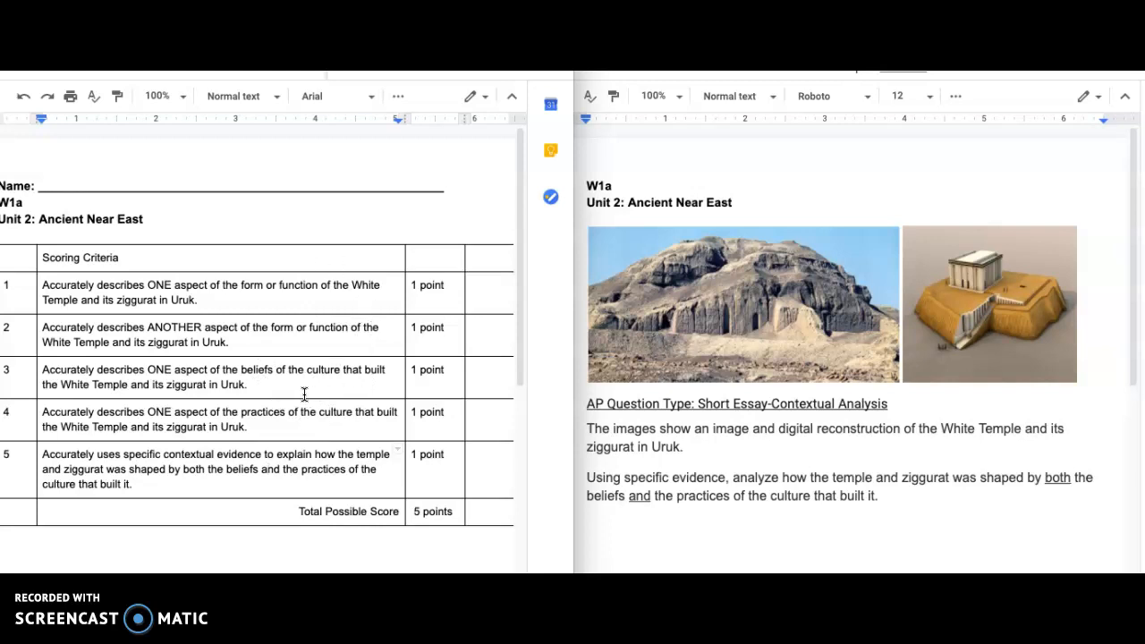
mouse_move(261, 425)
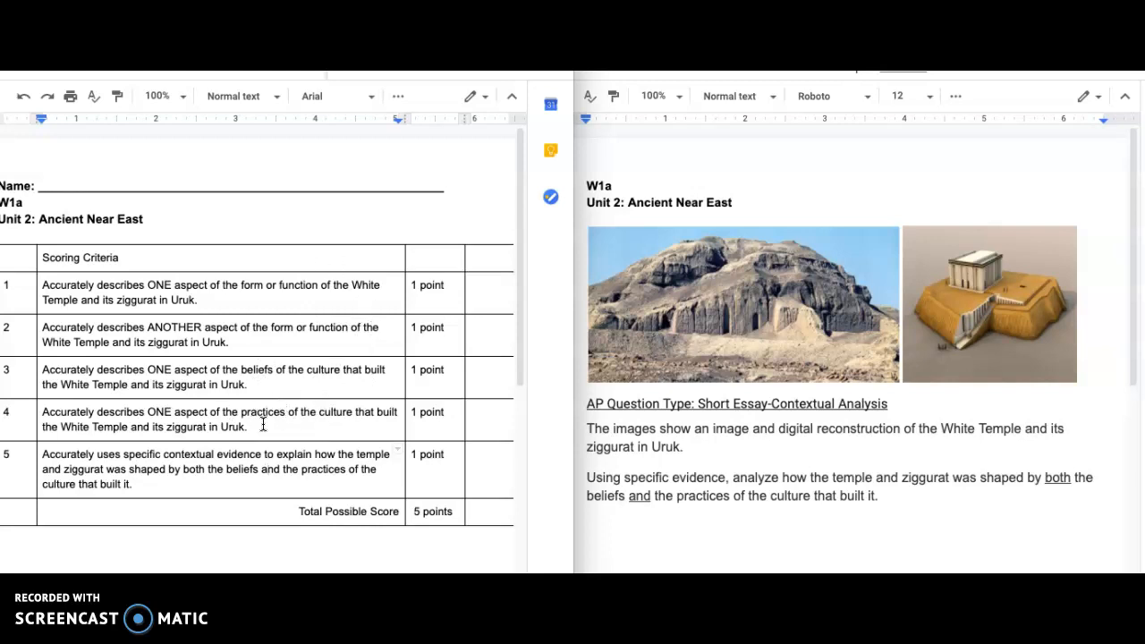
mouse_move(293, 299)
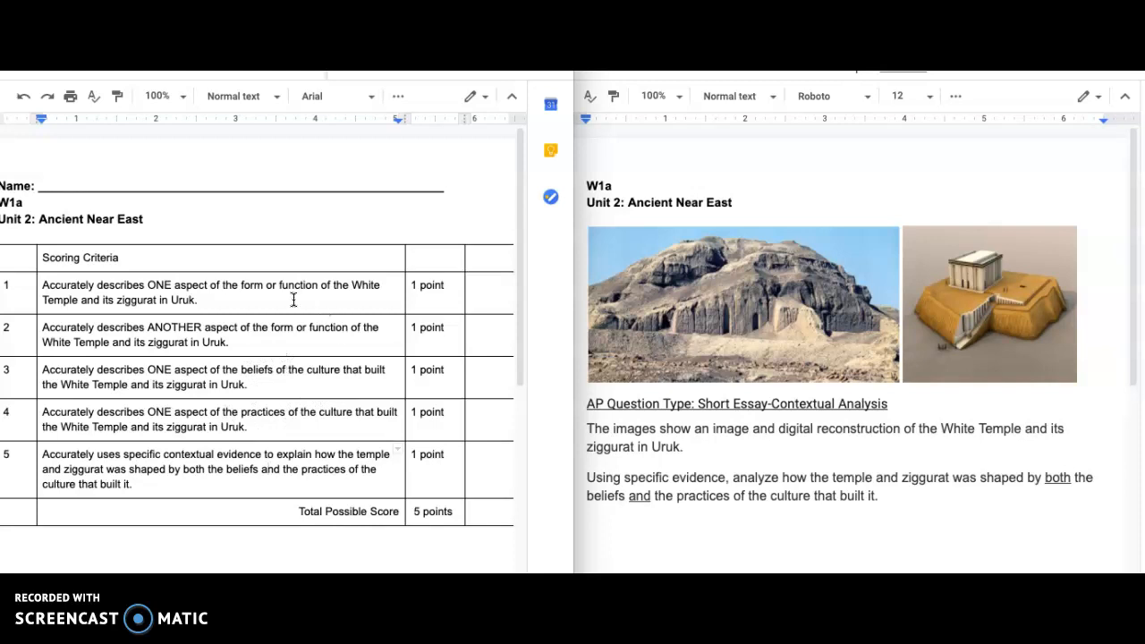
mouse_move(308, 322)
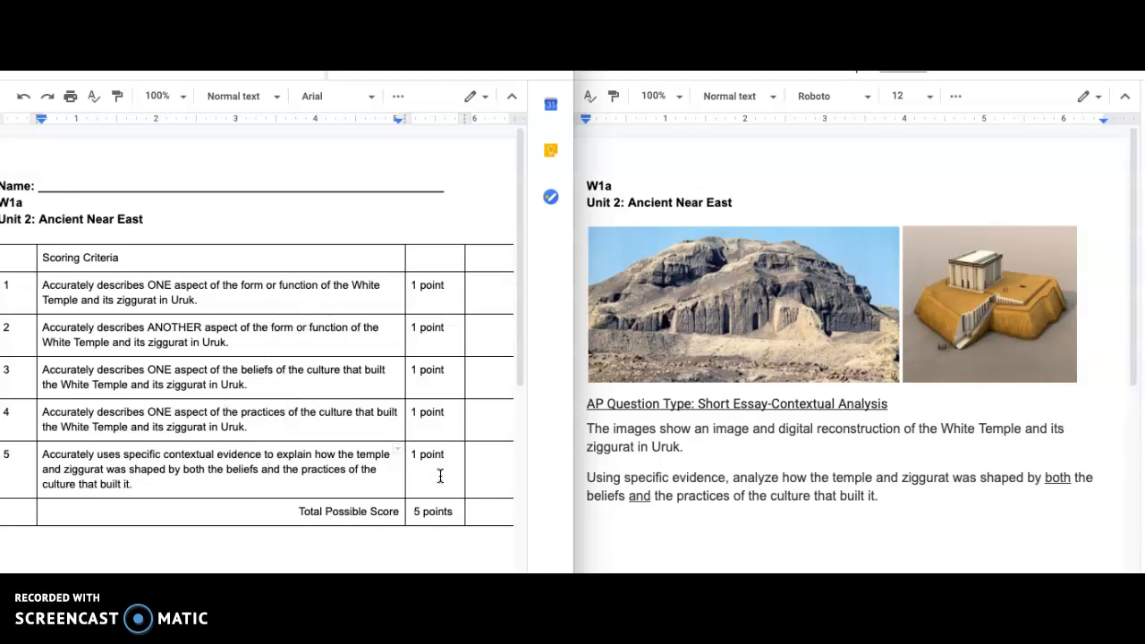
mouse_move(451, 319)
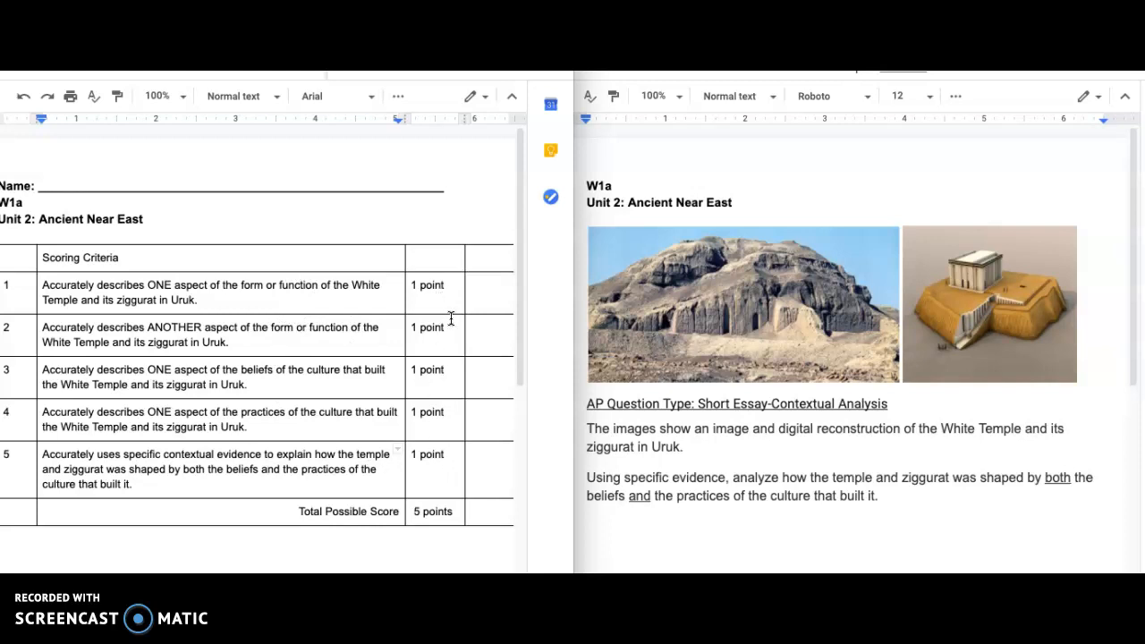
mouse_move(779, 244)
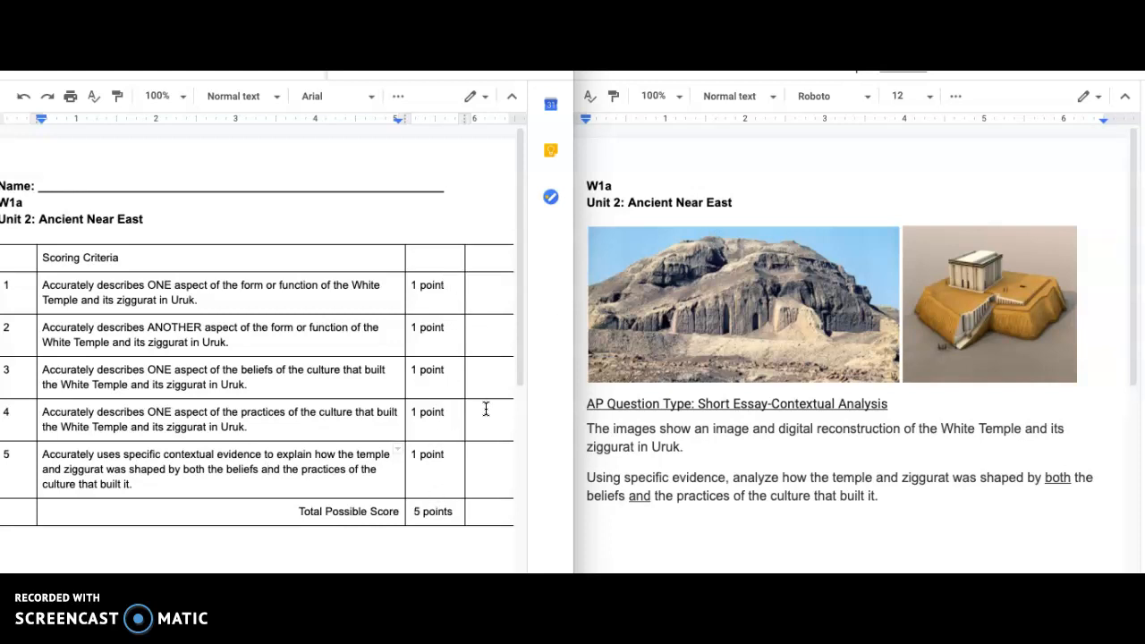
mouse_move(500, 499)
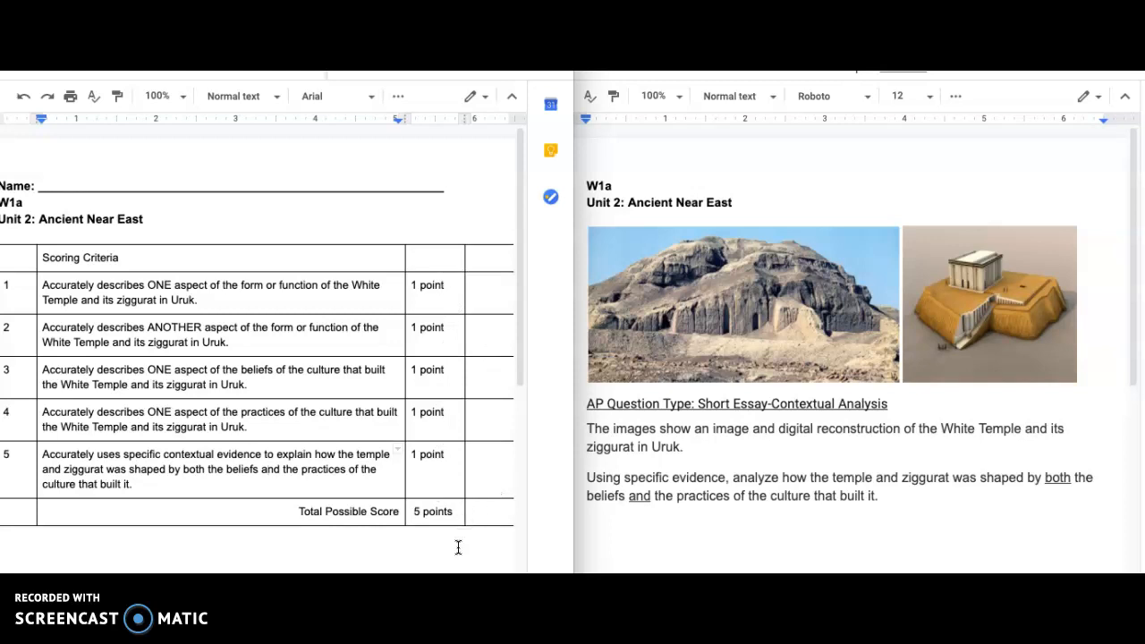
mouse_move(455, 554)
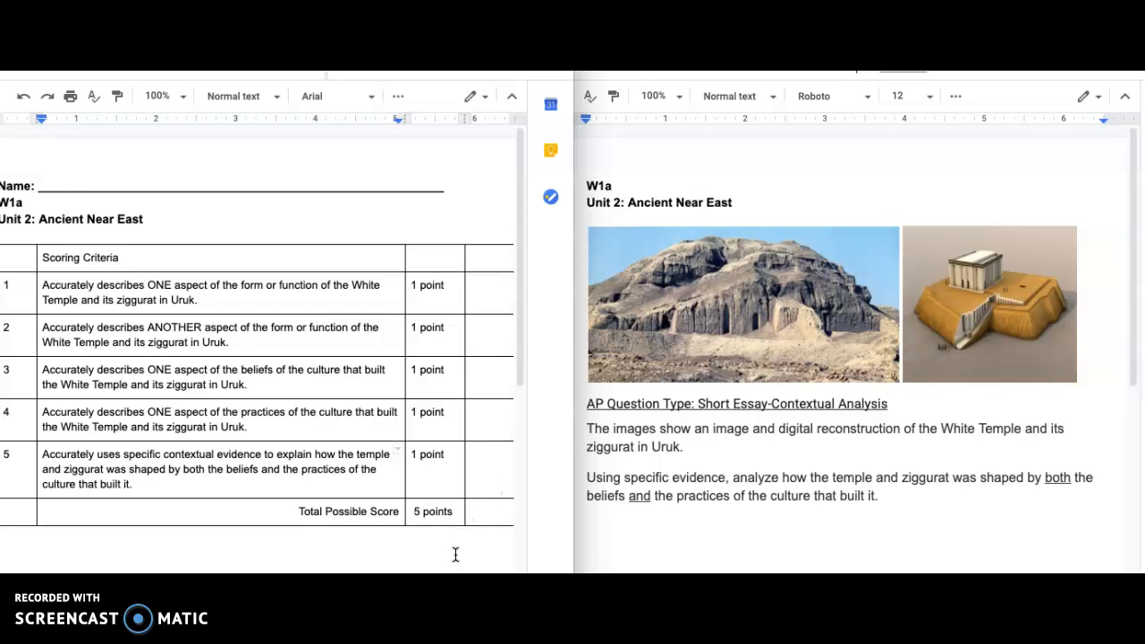
mouse_move(356, 541)
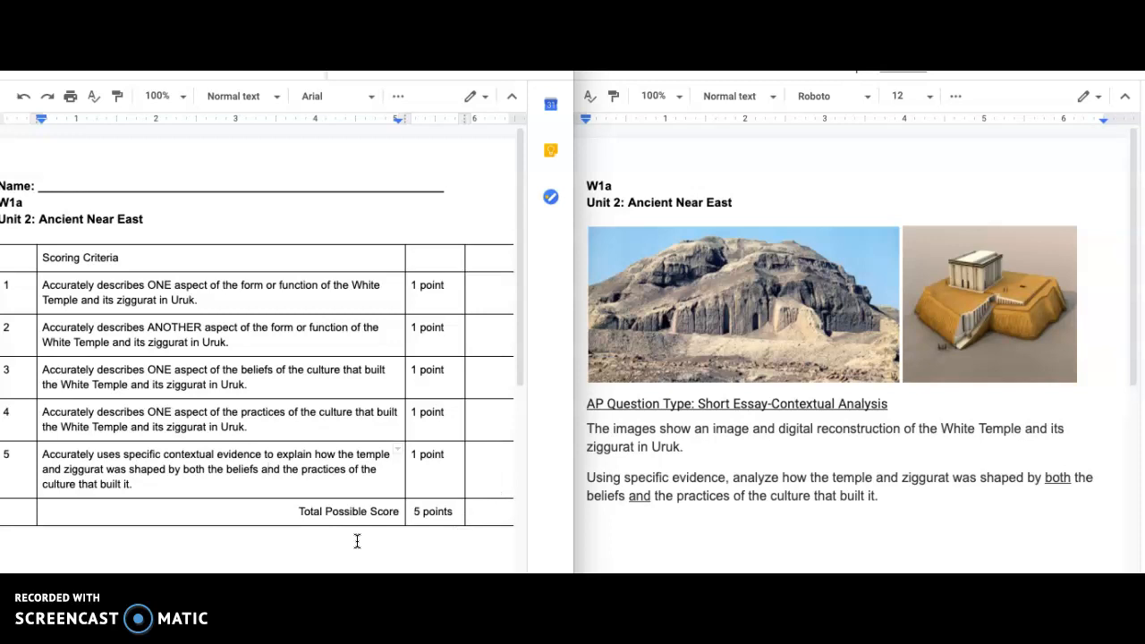
mouse_move(347, 537)
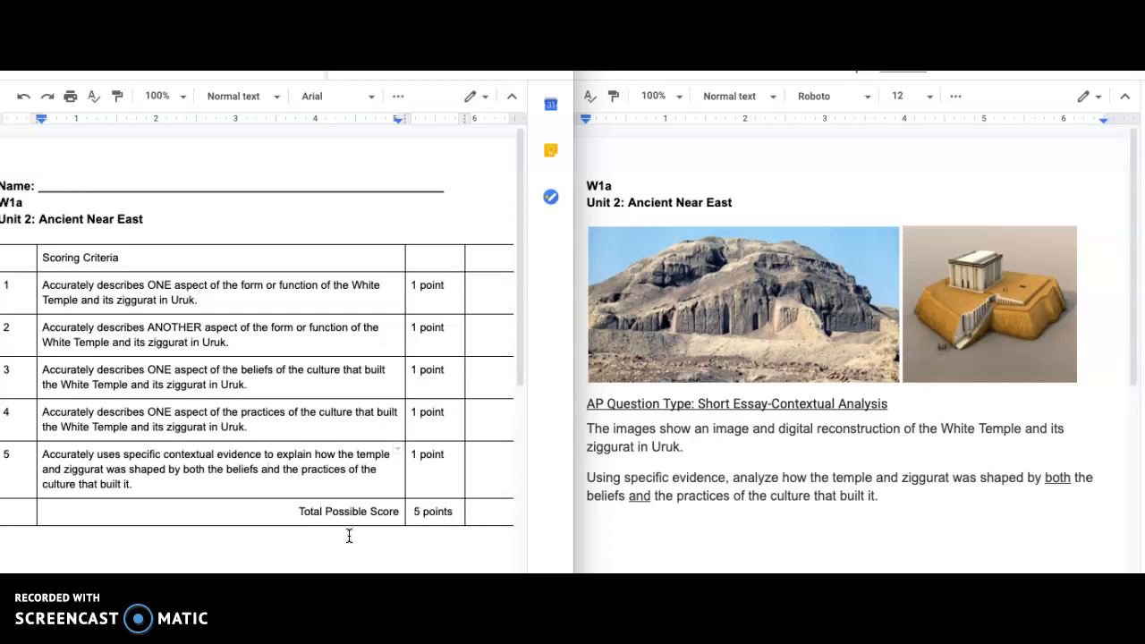
mouse_move(243, 528)
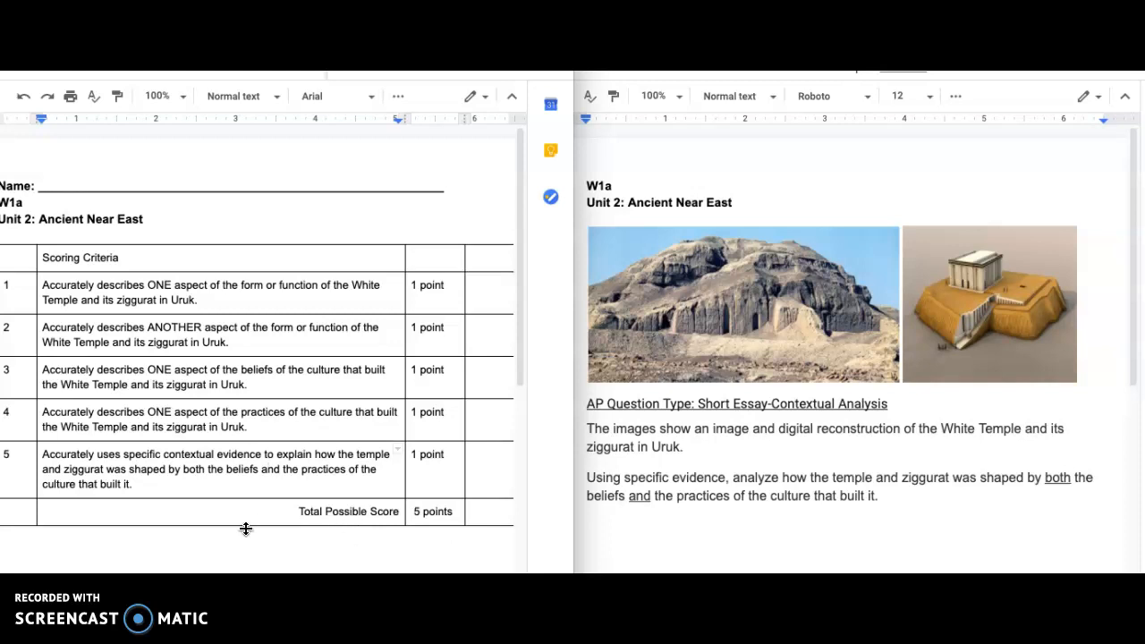